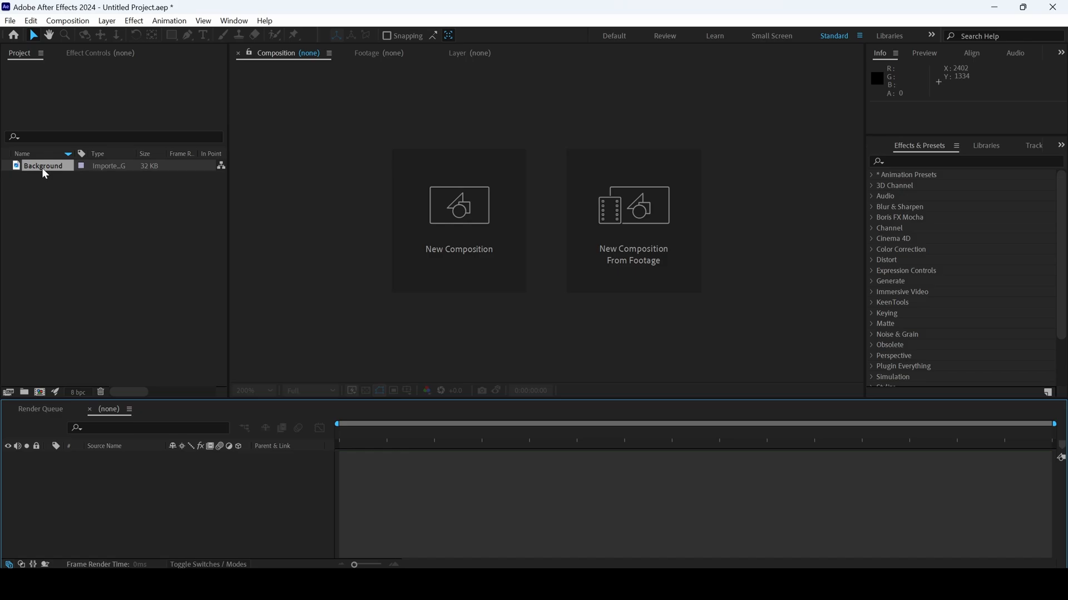
Create the Background 2 composition from the imported blurred Background image
{"action": "left_click_drag", "start_coordinate": [43, 166], "coordinate": [241, 206]}
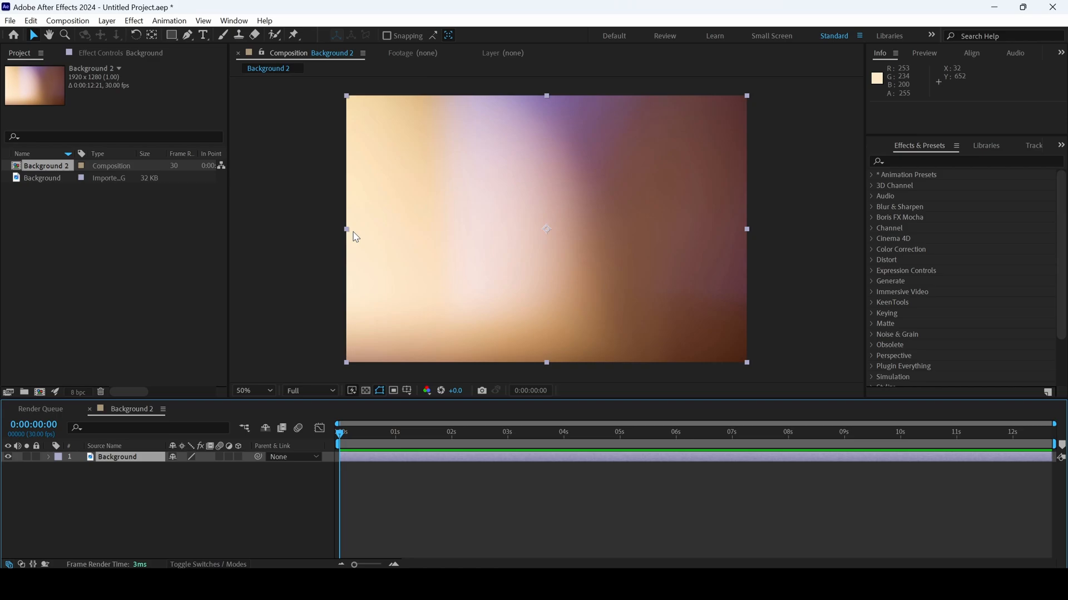
{"action": "mouse_move", "coordinate": [291, 231]}
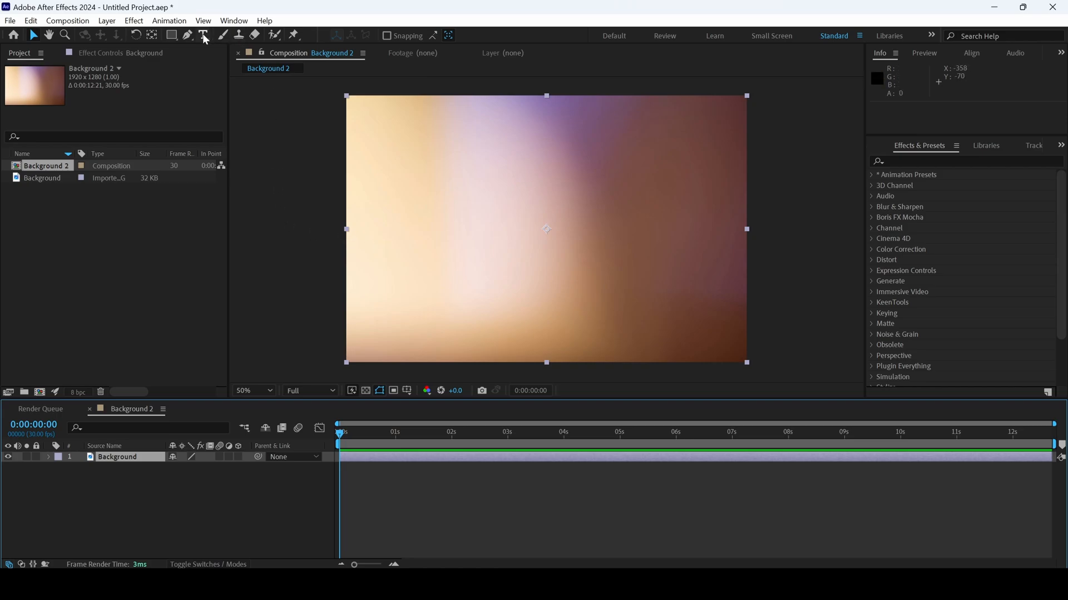
Add a bold Rockwell paragraph text layer reading 'This Text will EVAPORATE' over the background
{"action": "left_click", "coordinate": [203, 36]}
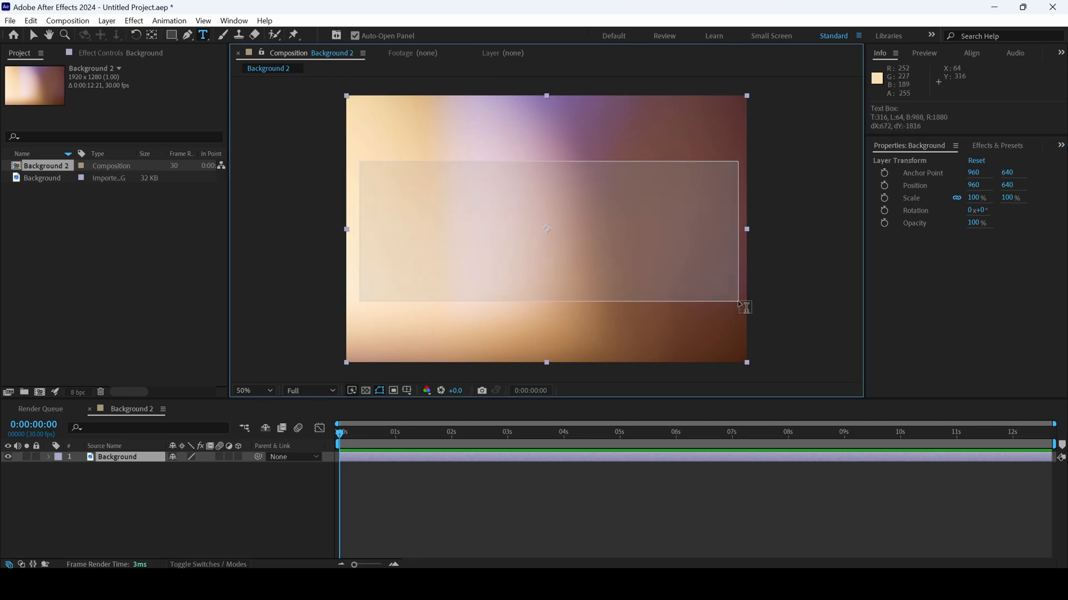
{"action": "type", "text": "This Text w"}
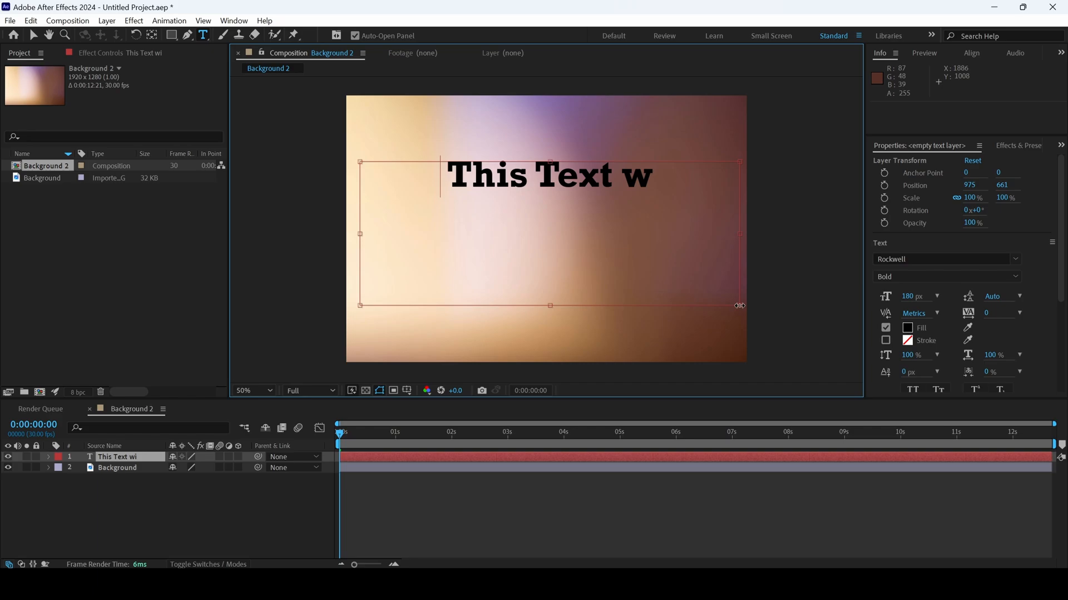
{"action": "type", "text": "ill EVA"}
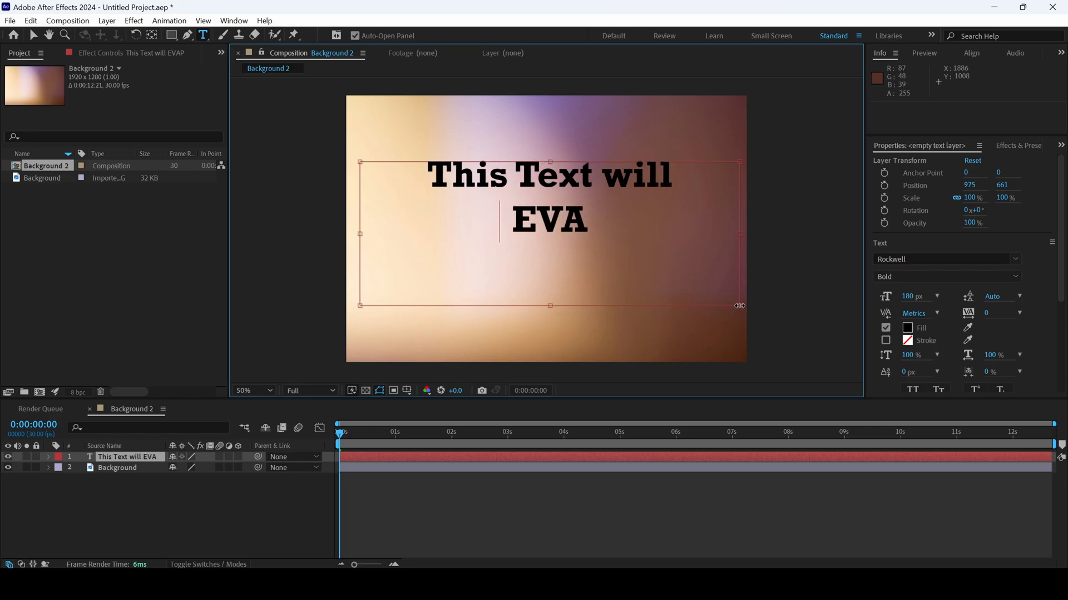
{"action": "type", "text": "PORATE"}
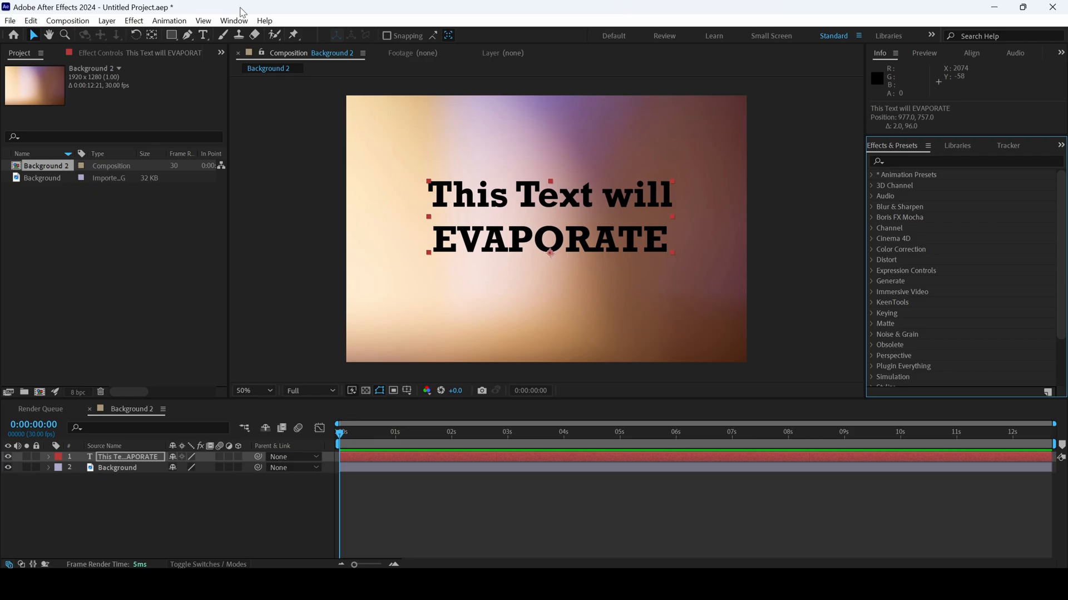
Find the Evaporate Out text blur preset and apply it to the text layer
{"action": "left_click", "coordinate": [169, 20]}
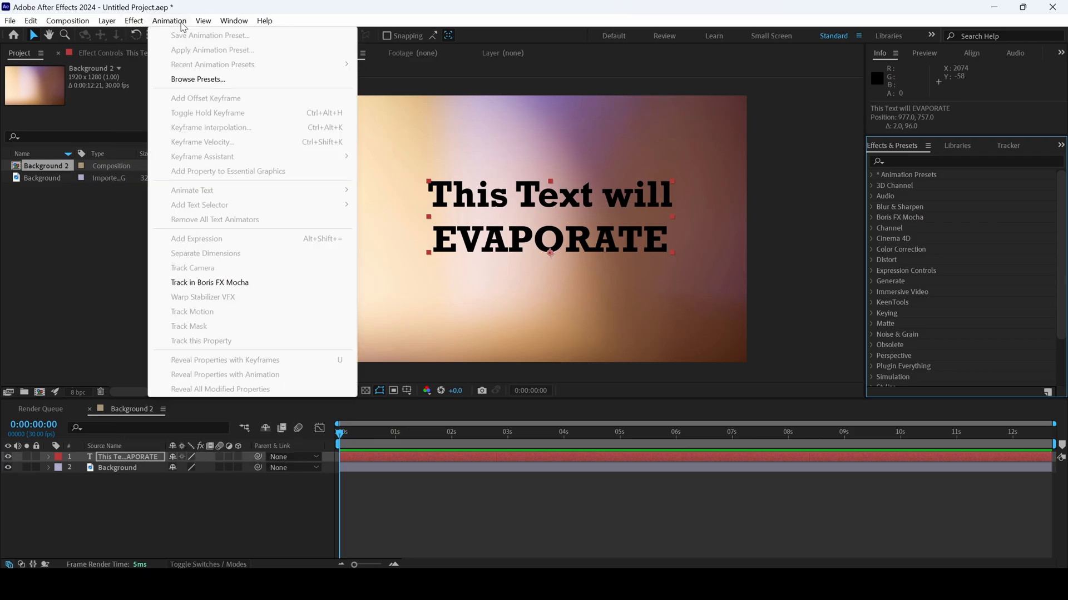
{"action": "left_click", "coordinate": [234, 20]}
{"action": "type", "text": "Evapora"}
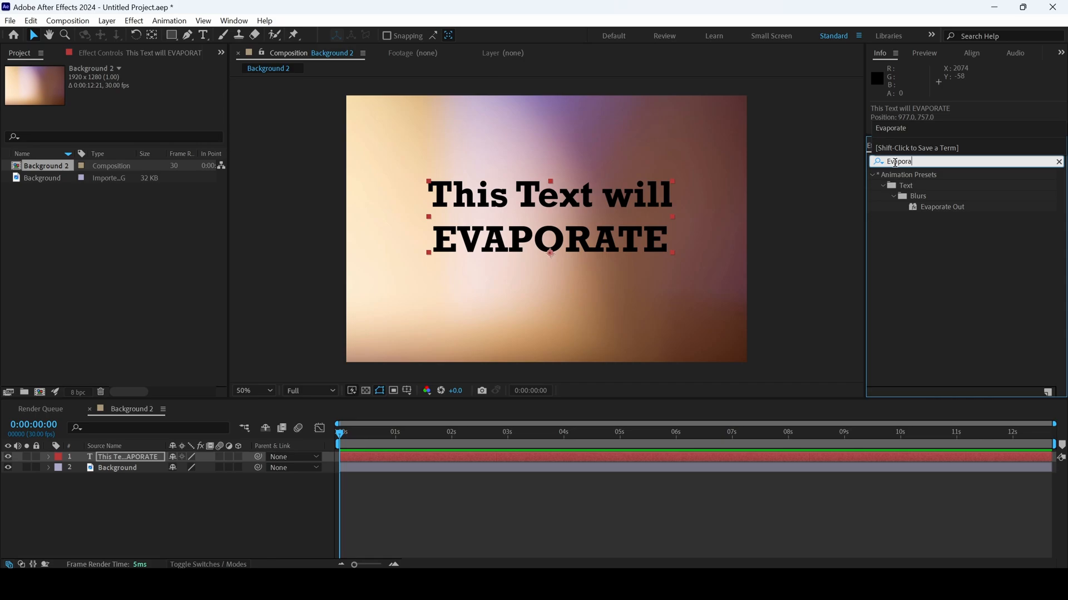
{"action": "left_click", "coordinate": [942, 207]}
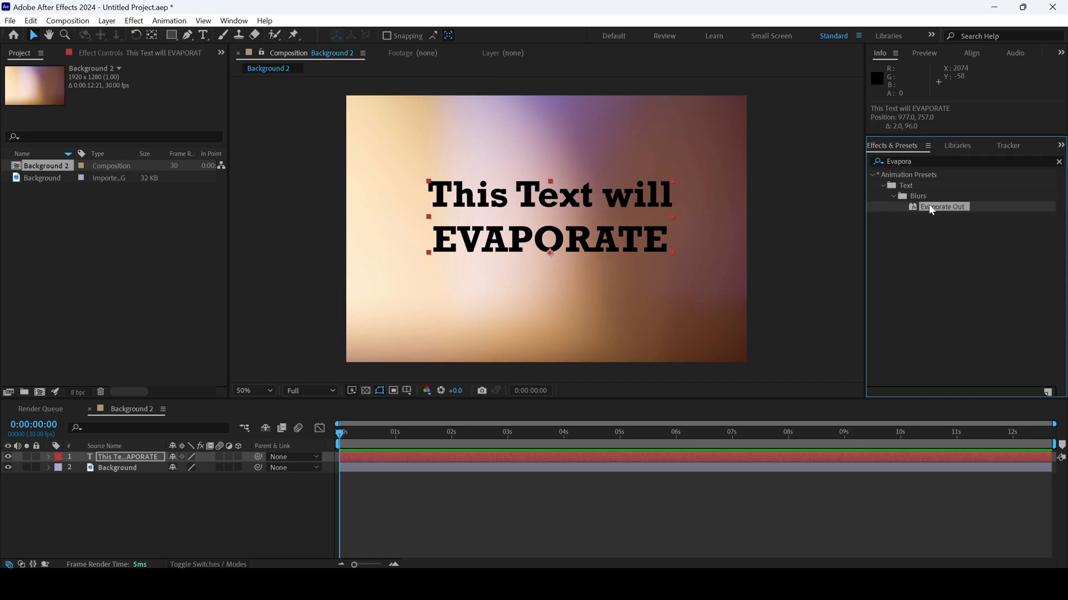
{"action": "left_click", "coordinate": [619, 431]}
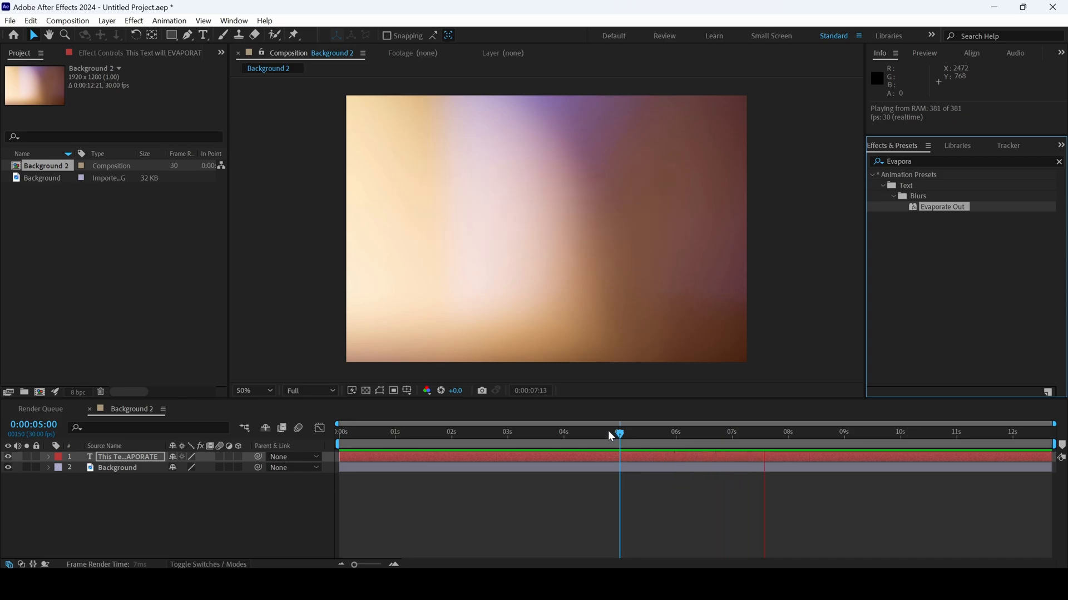
Scrub the timeline to confirm the text evaporates right around the 5-second mark
{"action": "left_click_drag", "start_coordinate": [619, 433], "coordinate": [609, 433]}
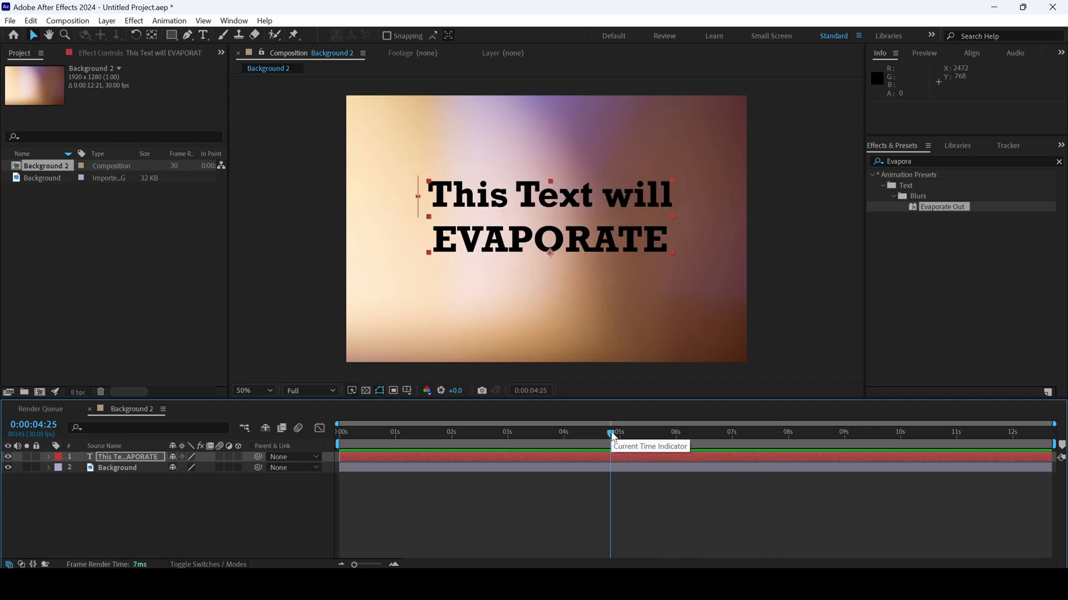
Reveal the Range Selector Offset keyframes and move the final one to 0:00:07:04
{"action": "left_click", "coordinate": [39, 457]}
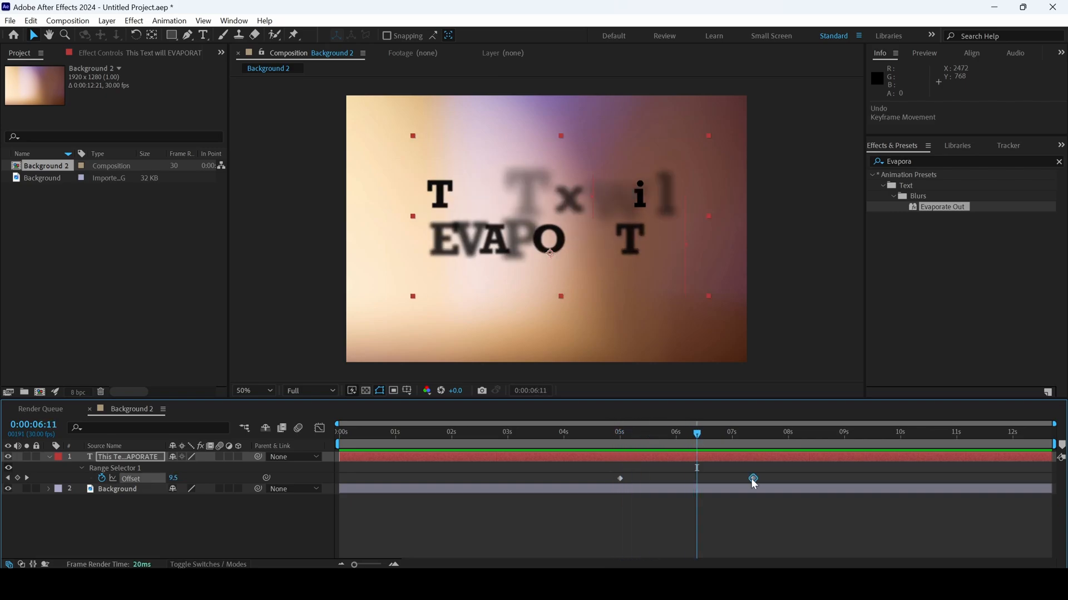
{"action": "left_click_drag", "start_coordinate": [753, 478], "coordinate": [790, 479]}
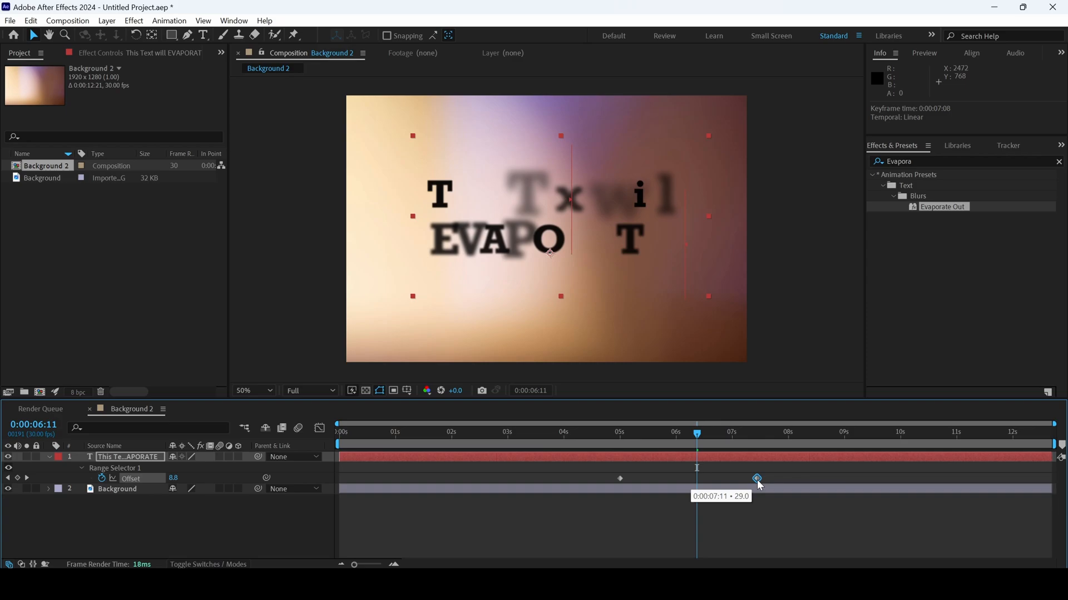
{"action": "left_click_drag", "start_coordinate": [756, 478], "coordinate": [793, 478]}
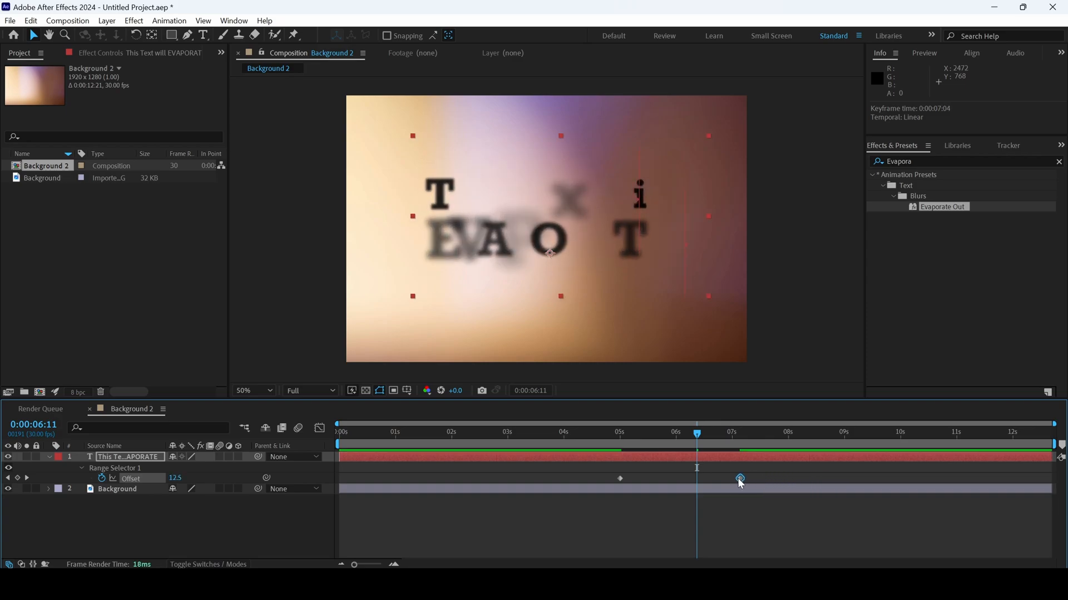
{"action": "left_click", "coordinate": [339, 431]}
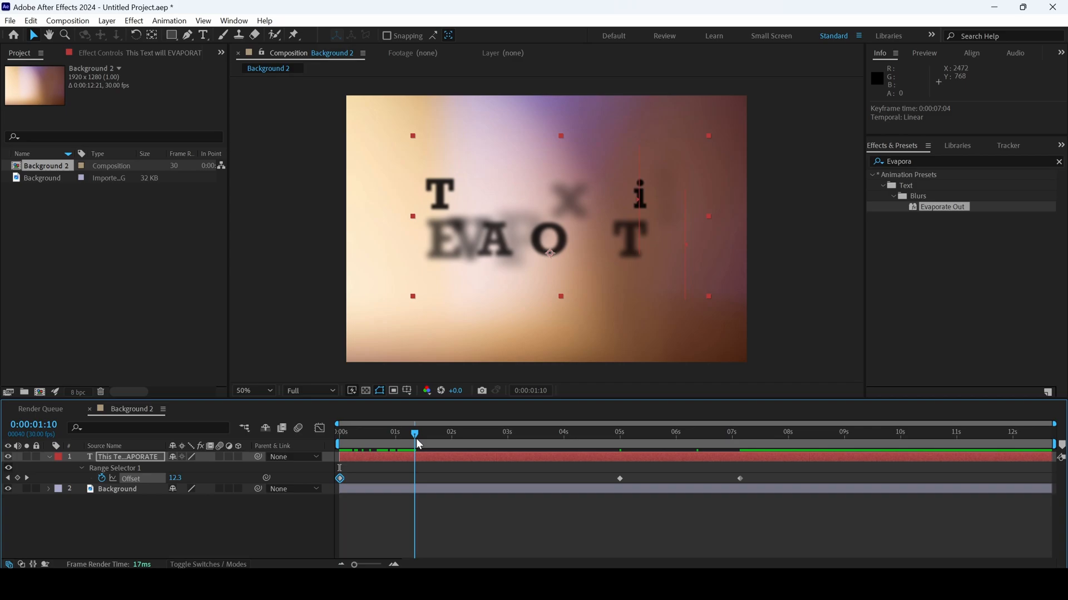
At 0:00:01:23 add an Offset keyframe with value -18.1 so the text stays fully visible
{"action": "left_click_drag", "start_coordinate": [413, 433], "coordinate": [437, 433]}
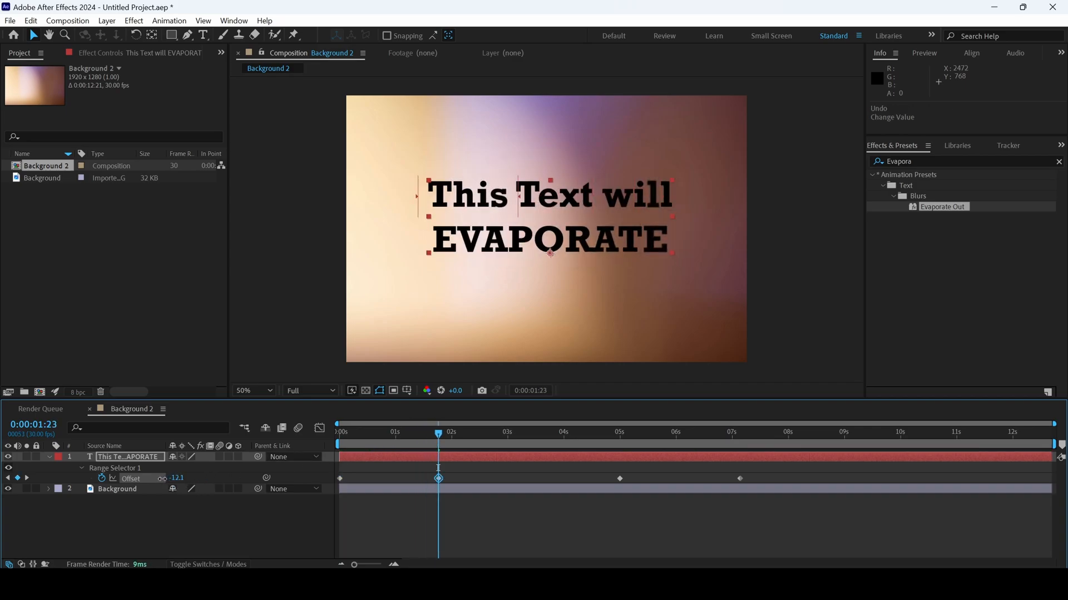
{"action": "left_click_drag", "start_coordinate": [176, 479], "coordinate": [157, 483]}
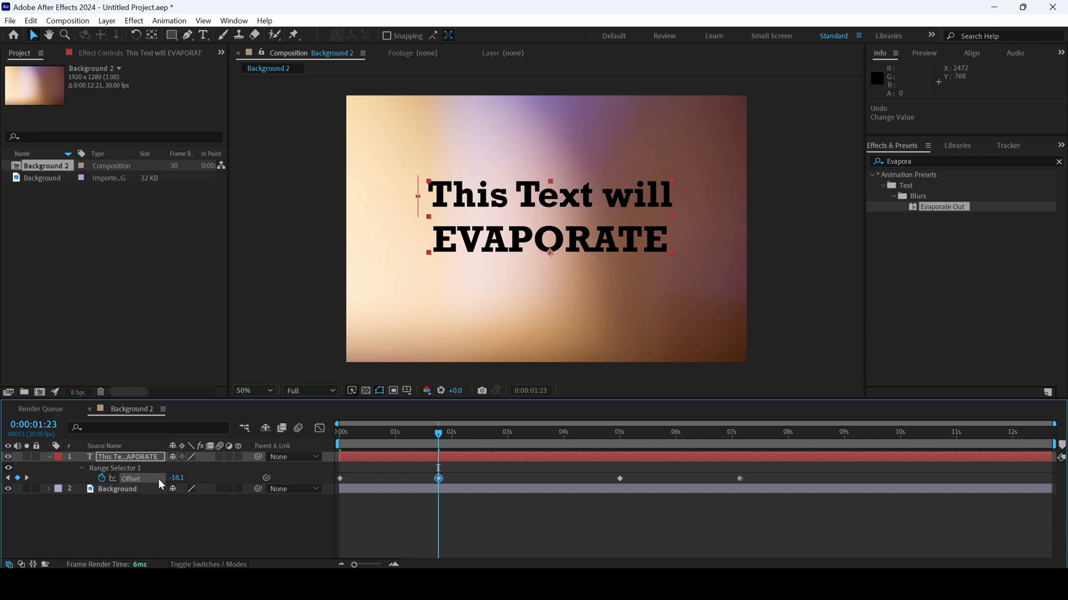